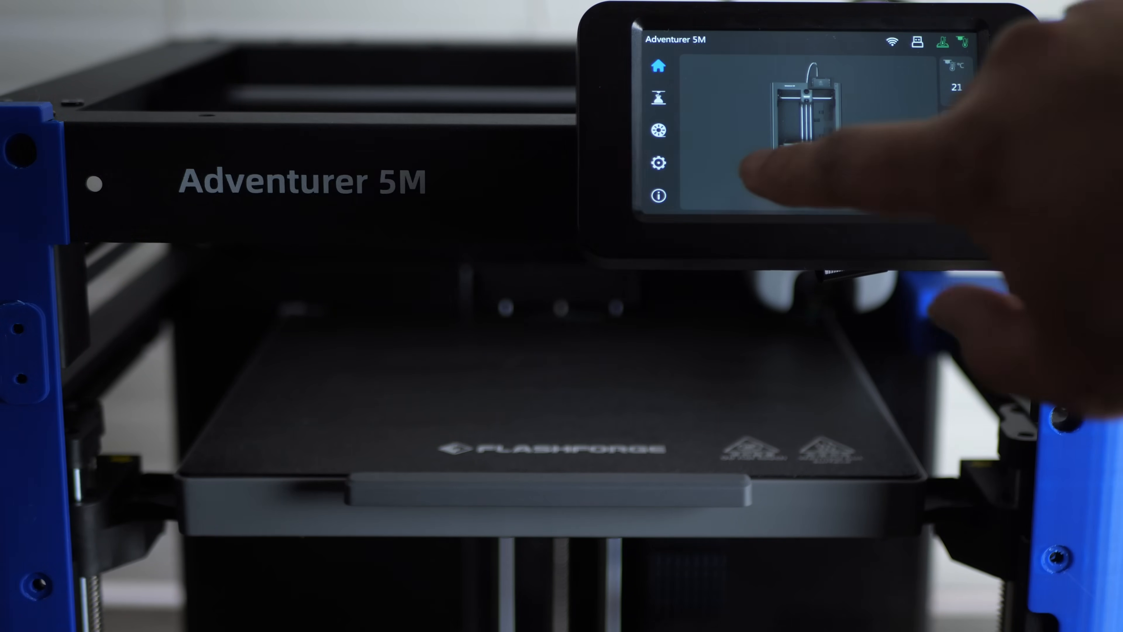
# Reach the manual movement page with jog arrows, X, Y and Z all reading zero.
pyautogui.click(809, 107)
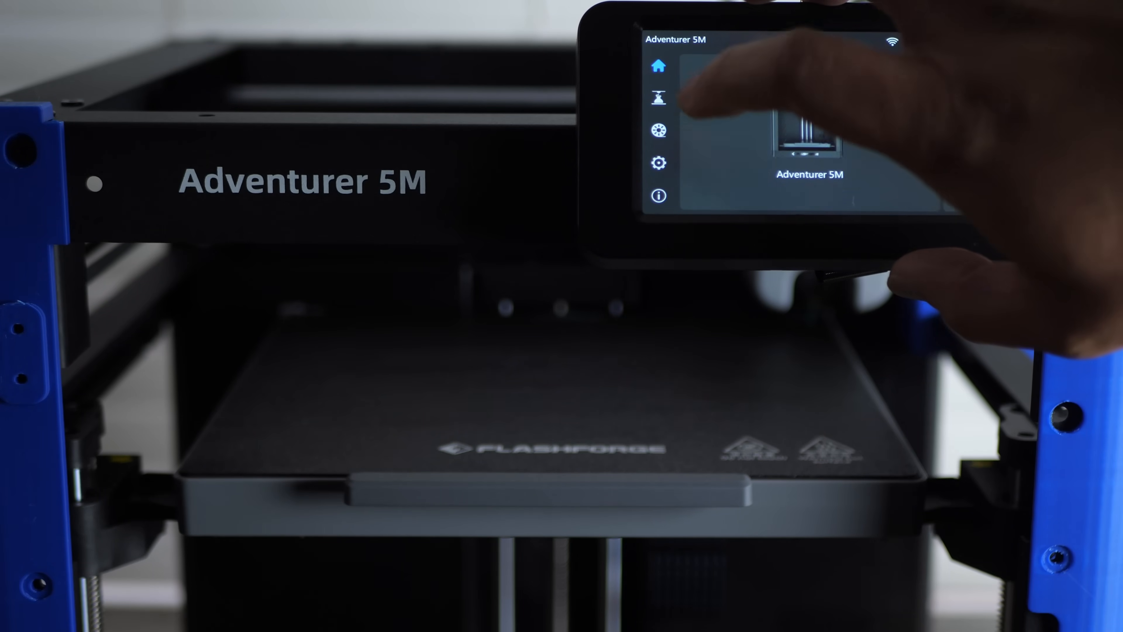
pyautogui.click(657, 163)
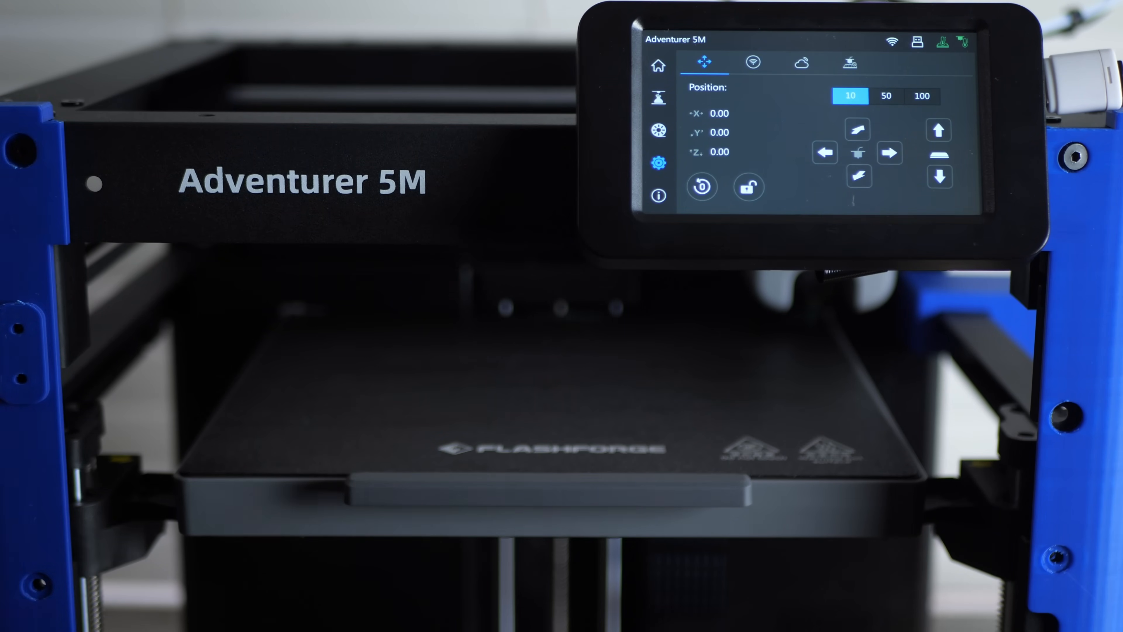
pyautogui.click(939, 177)
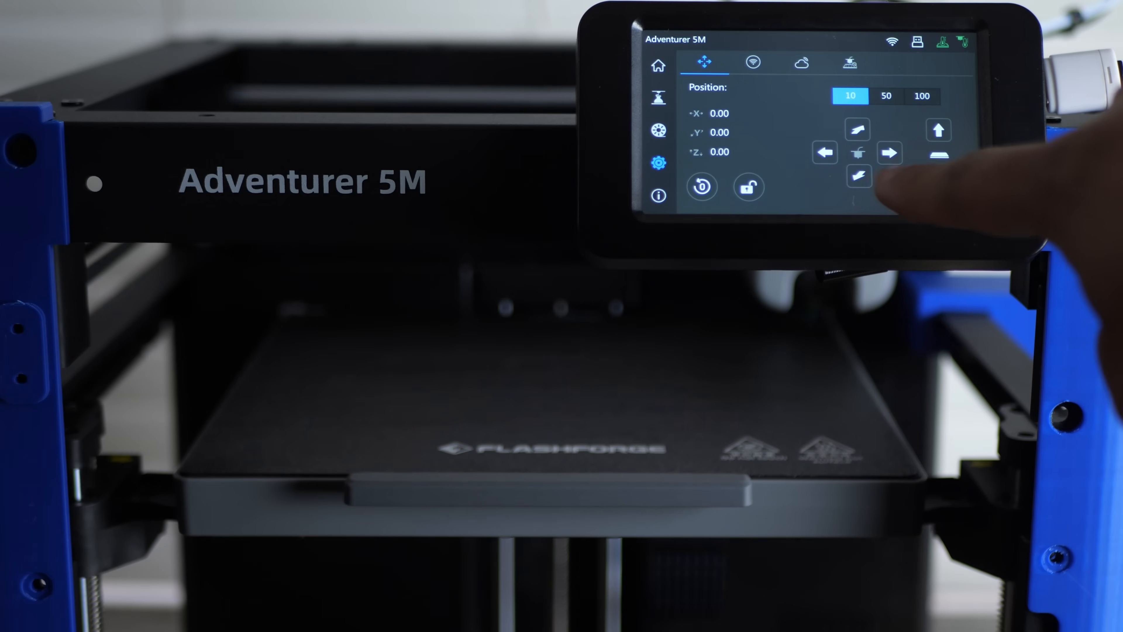
pyautogui.click(939, 177)
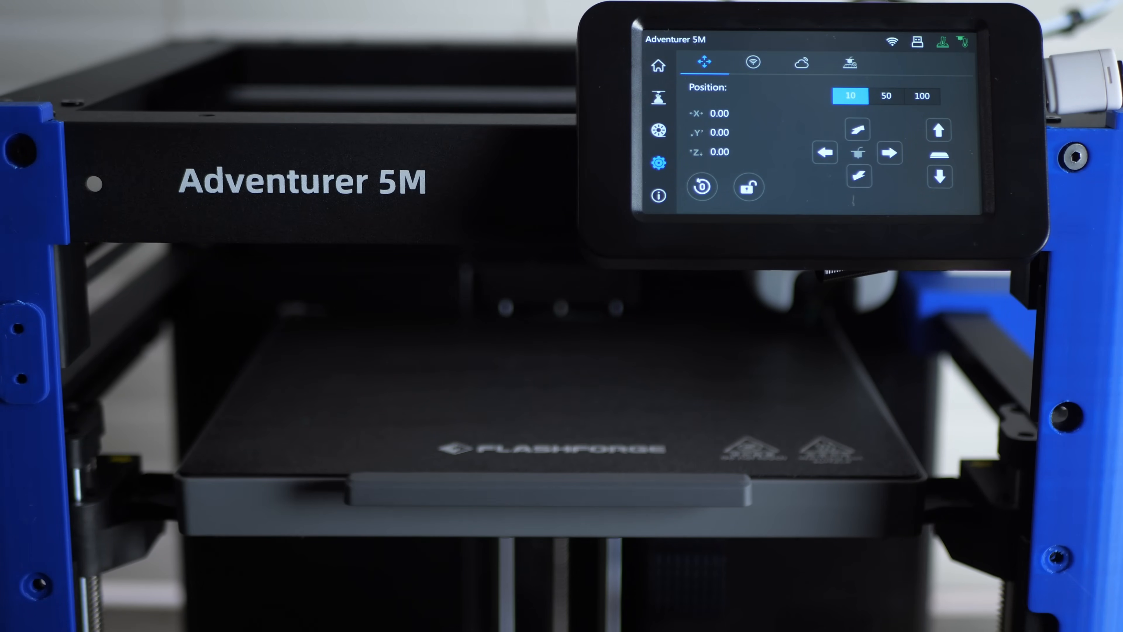
pyautogui.click(849, 96)
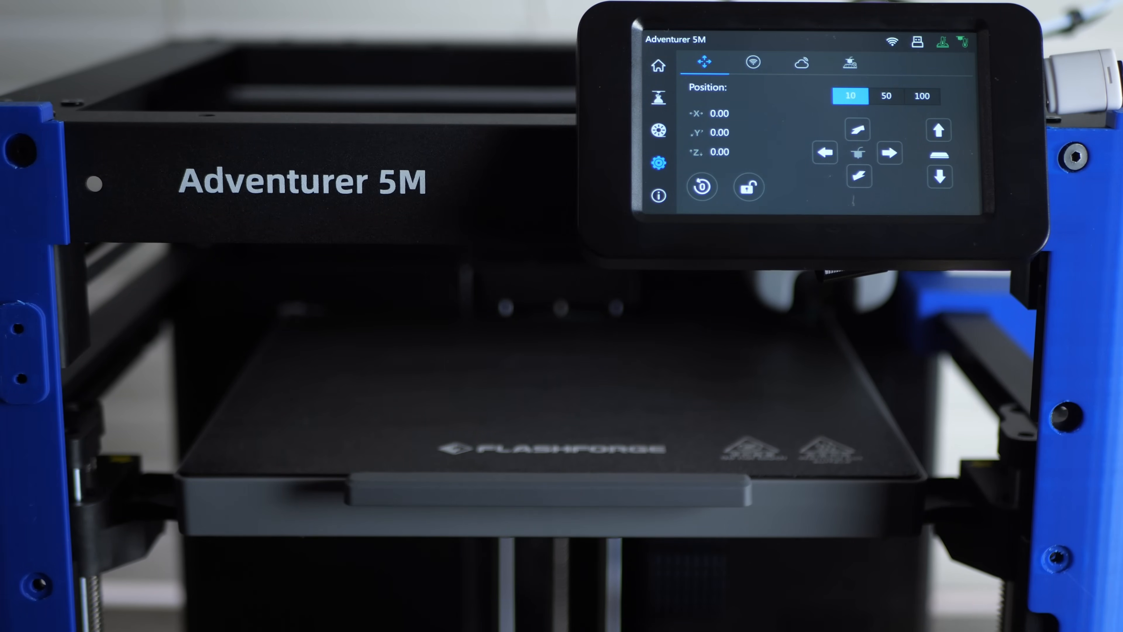
# Acknowledge the 'Please go home first' prompt and home all axes to X 110.04, Y 110.04, Z 220.00.
pyautogui.click(939, 176)
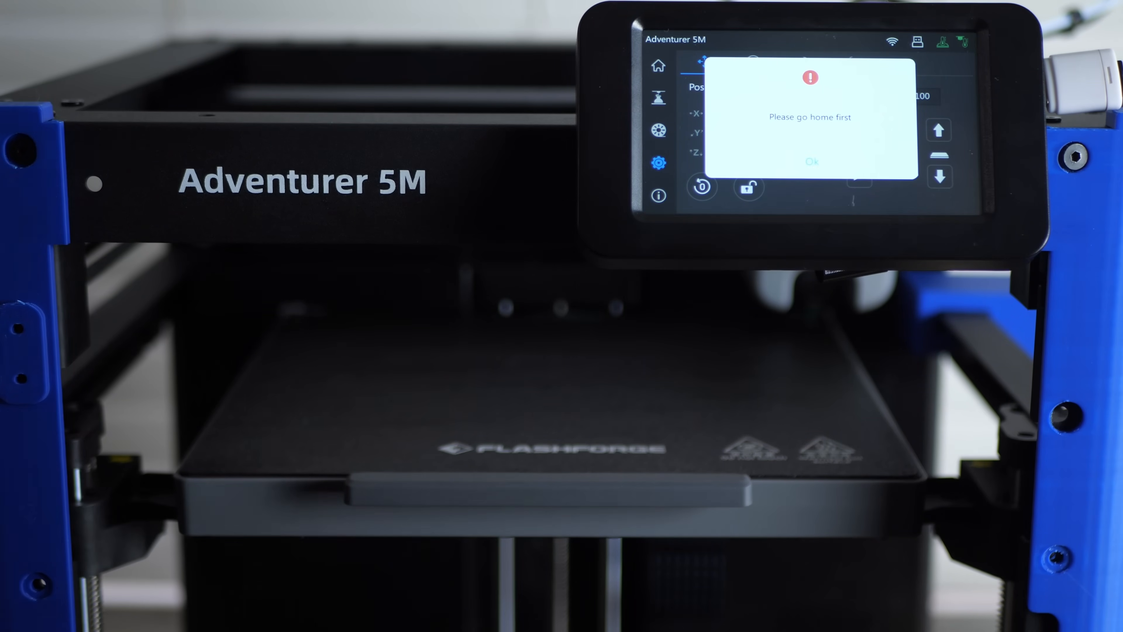
pyautogui.click(812, 160)
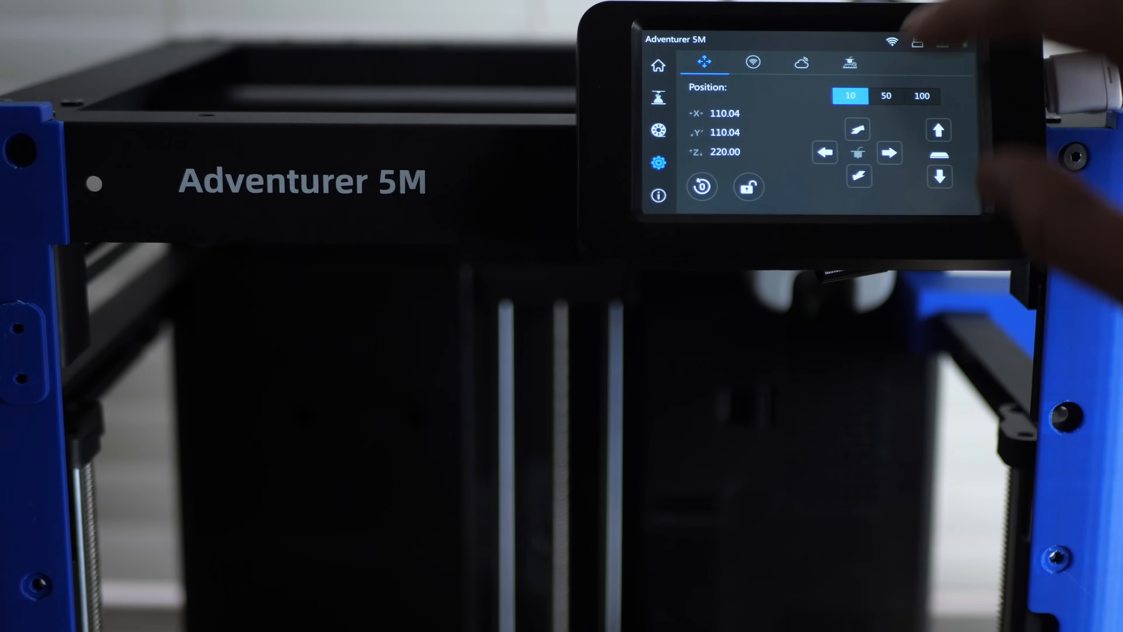
pyautogui.click(886, 96)
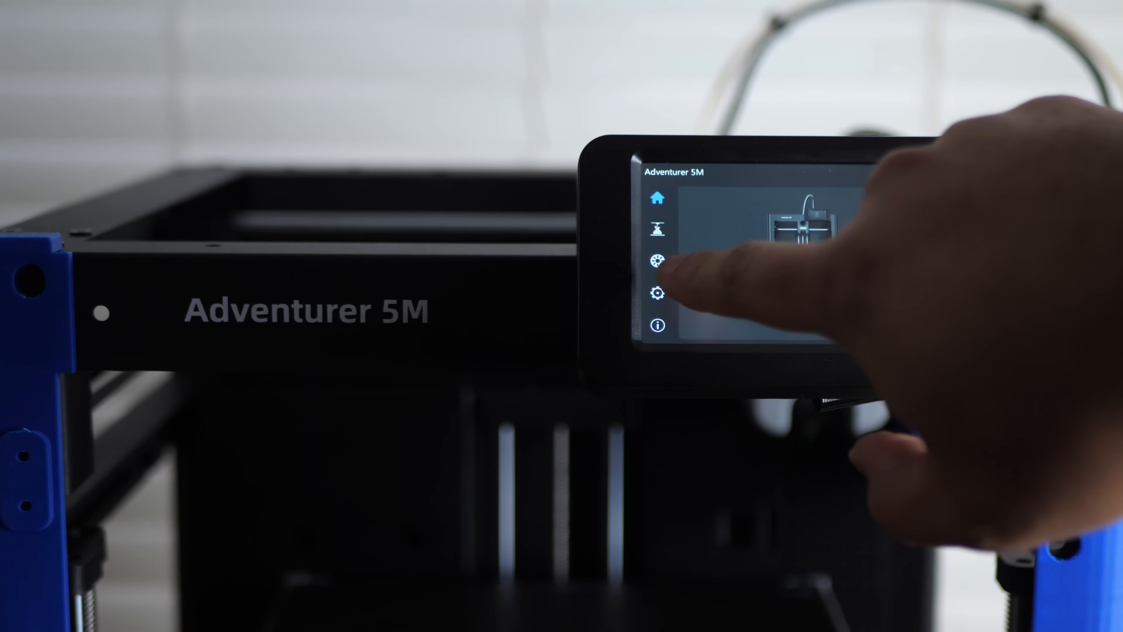
# Start Change Filament for PLA so the nozzle preheats from 22°C toward 220°C.
pyautogui.click(657, 259)
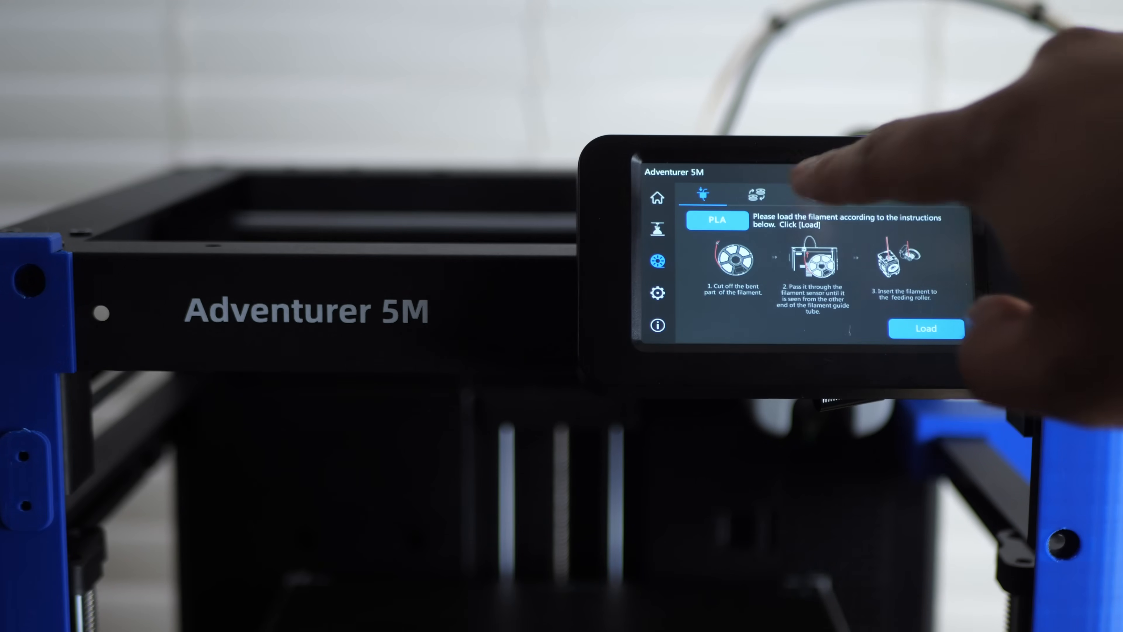
pyautogui.moveTo(823, 179)
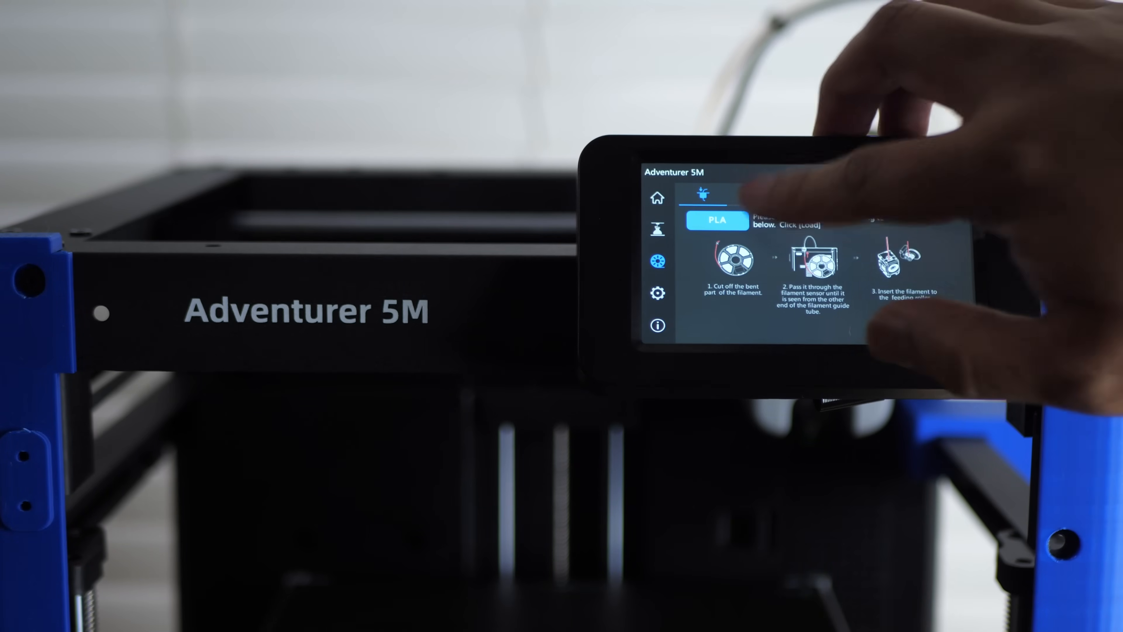
pyautogui.click(757, 195)
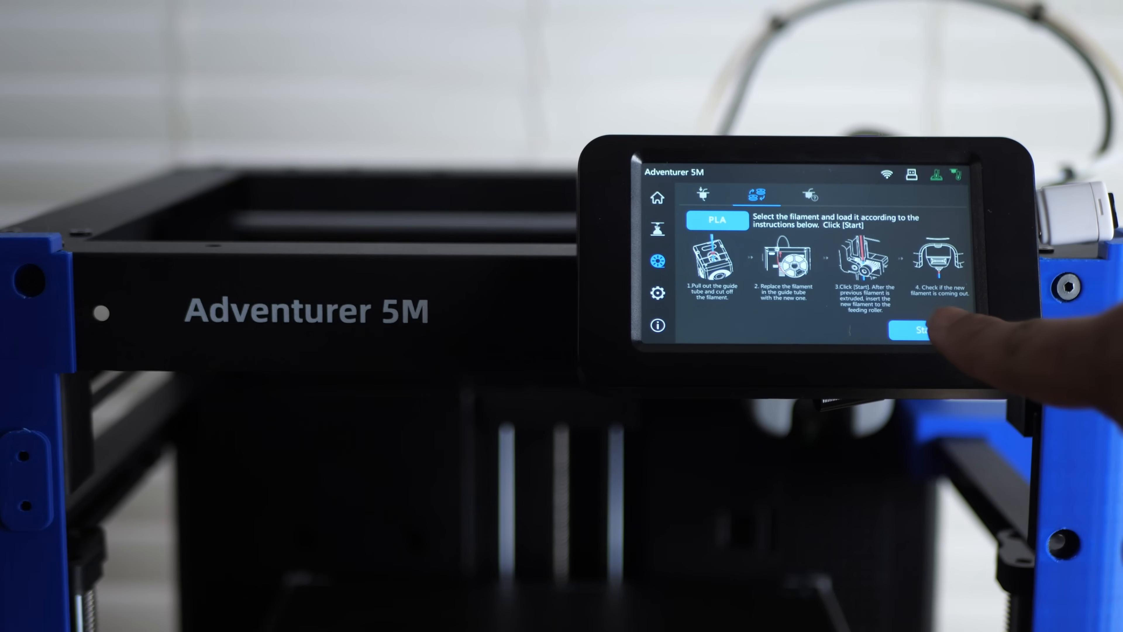
pyautogui.click(926, 330)
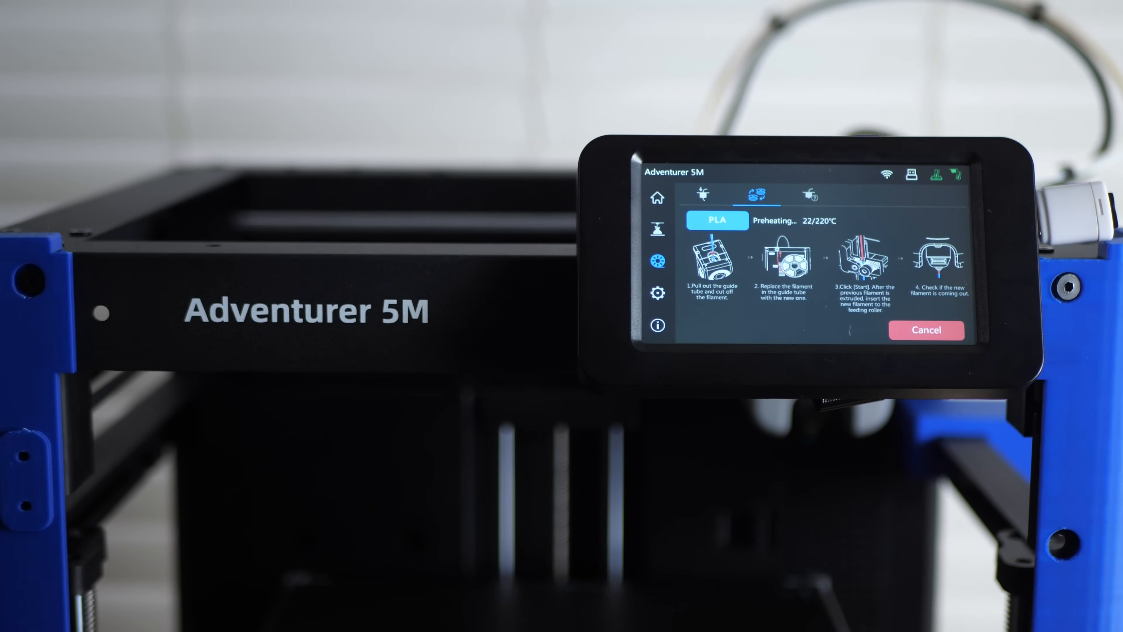